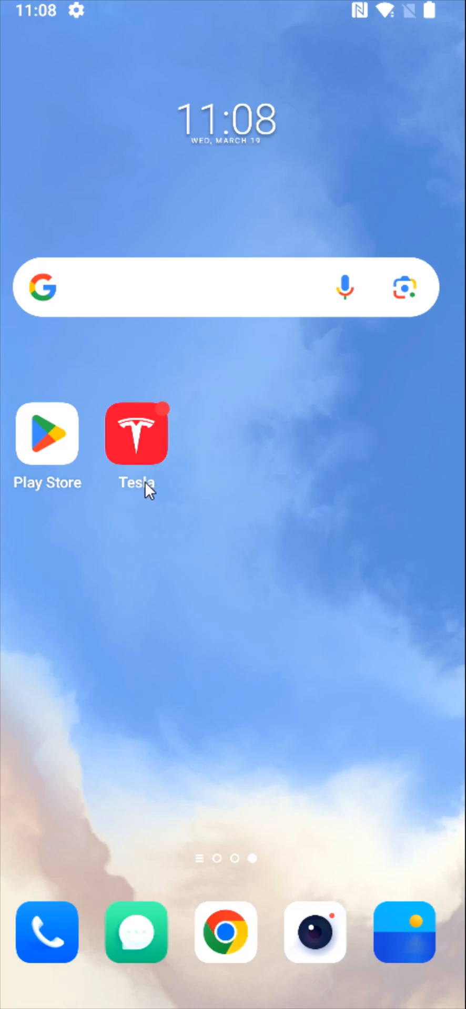
- Launch the Tesla app and go to the car's Service page
left_click(136, 433)
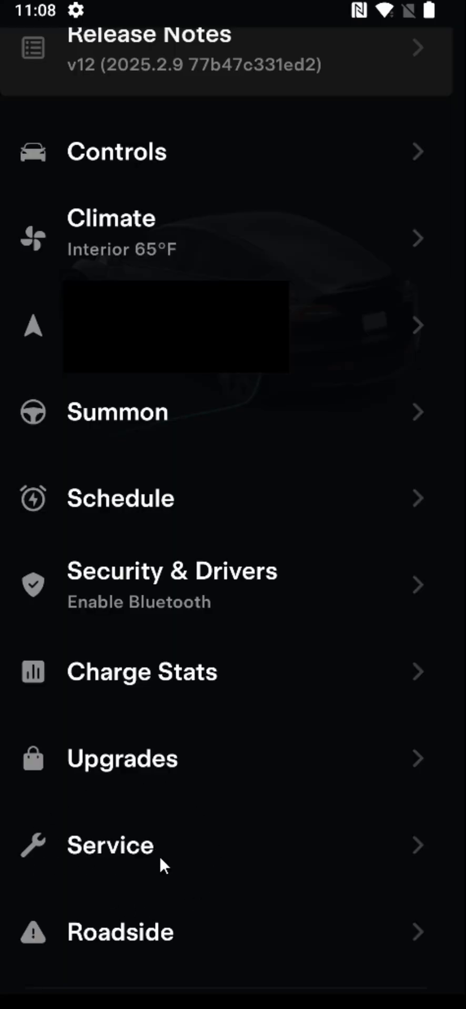
left_click(111, 845)
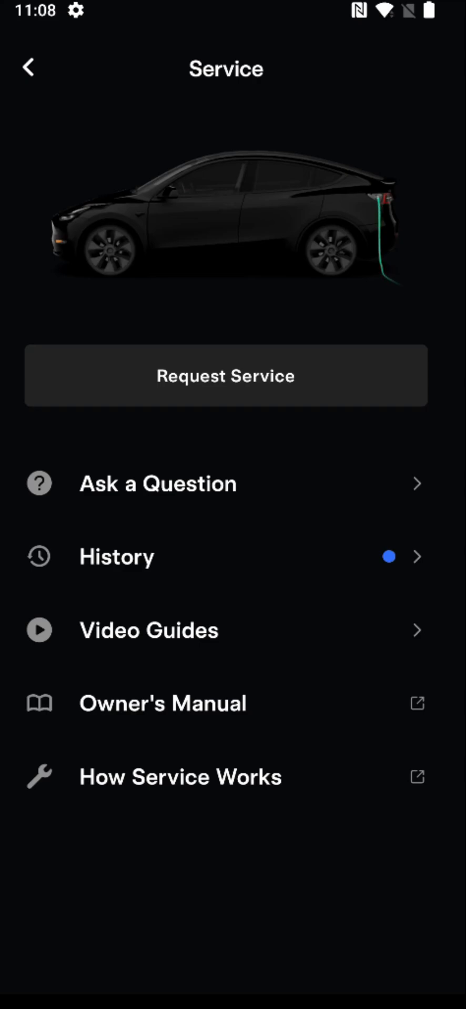
mouse_move(87, 509)
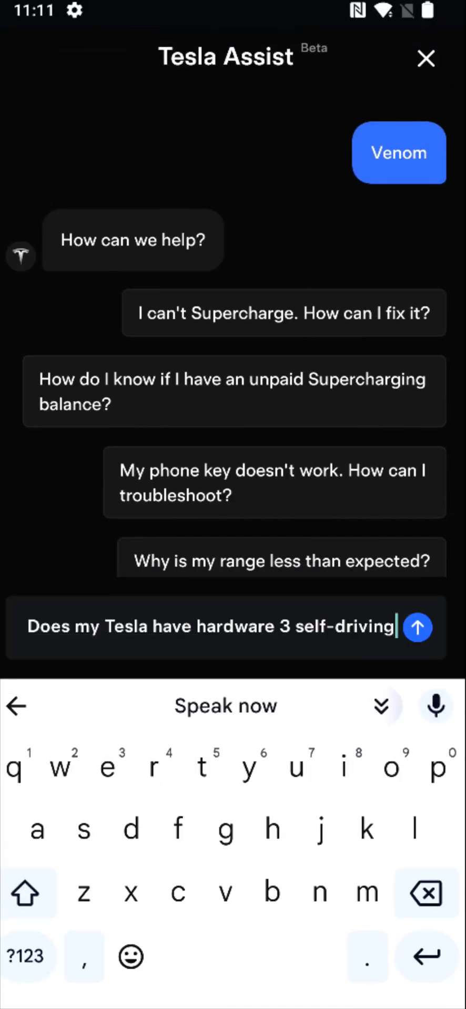
- Send the 'Does my Tesla have hardware 3 self-driving' question to Tesla Assist
left_click(416, 628)
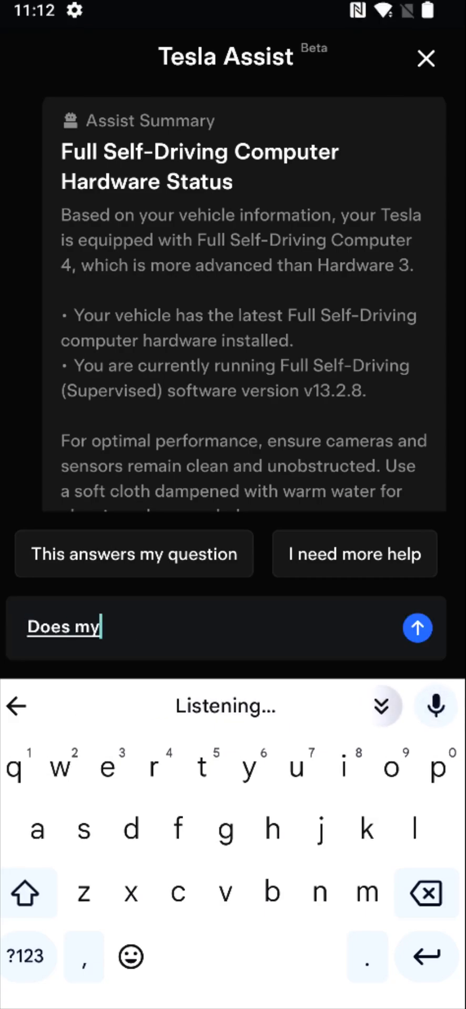
- Send the AMD Ryzen processor question and start a new question about the heat pump
left_click(416, 629)
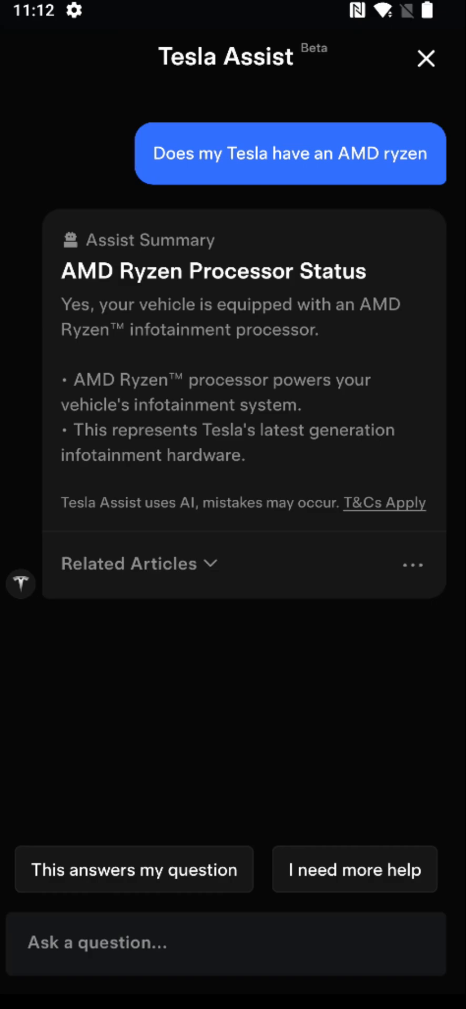
left_click(226, 944)
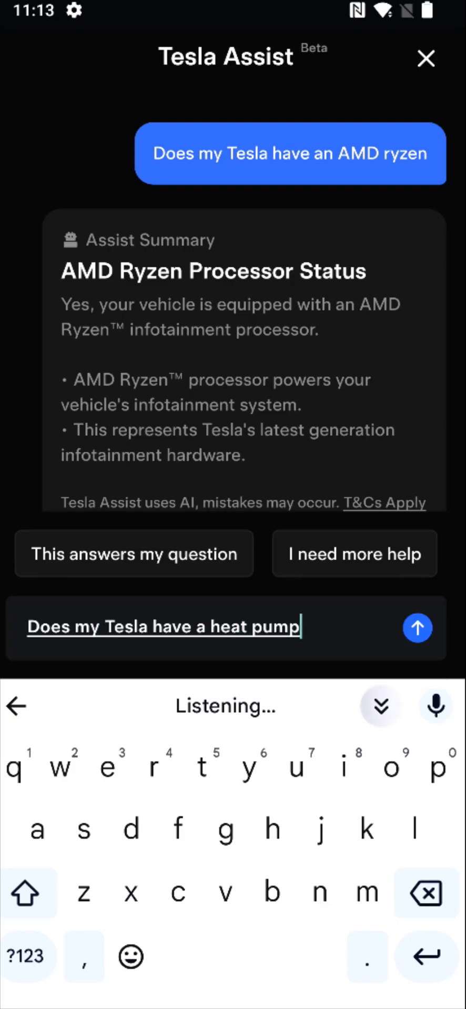
- Send the heat pump question and start the next question
left_click(416, 627)
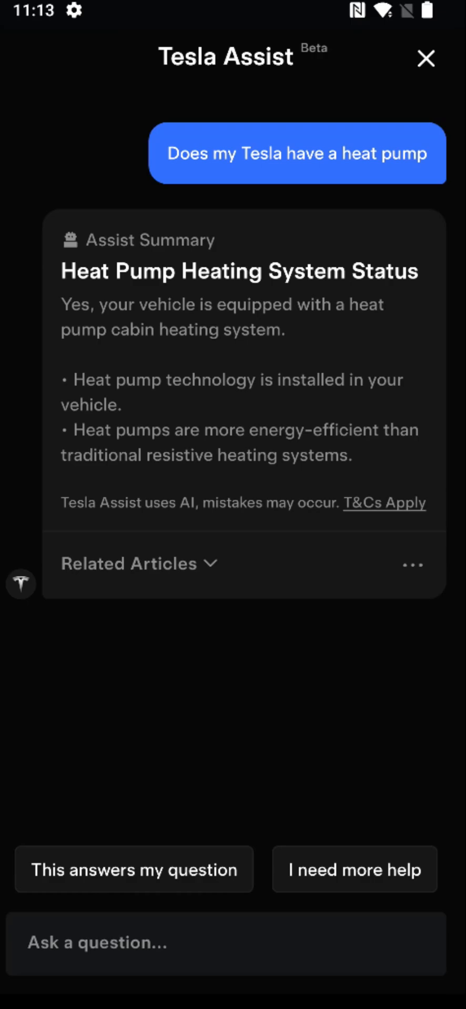
left_click(226, 944)
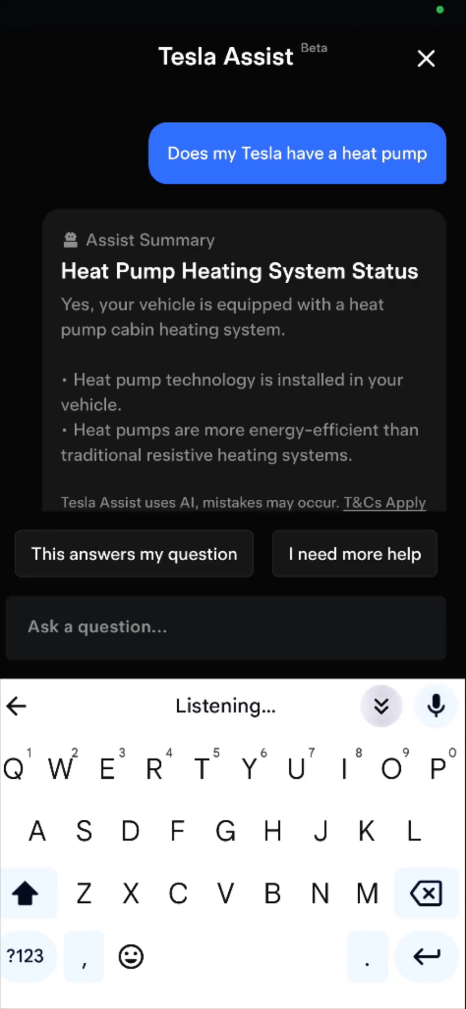
- Ask whether the car has a lead acid 12 volt battery, then draft 'Does my Tesla have 5G connection'
type("Does my Tesla have a lead acid")
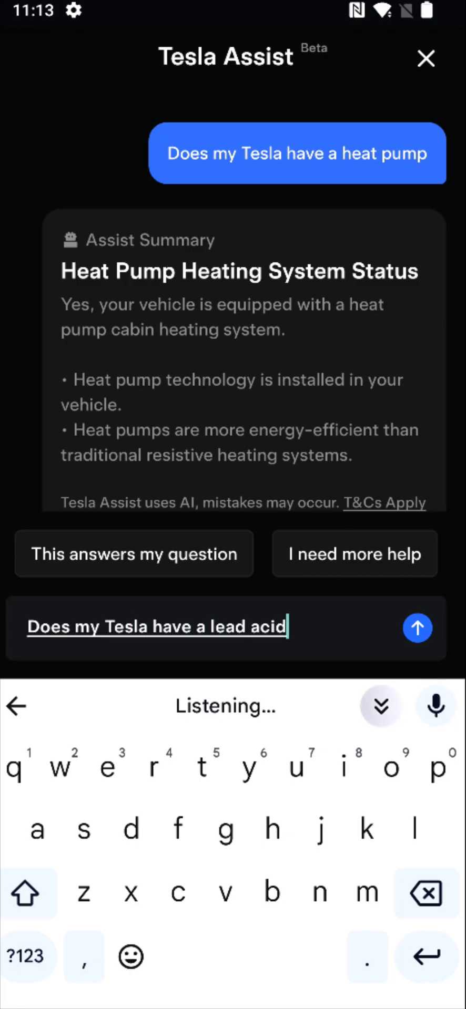
left_click(417, 629)
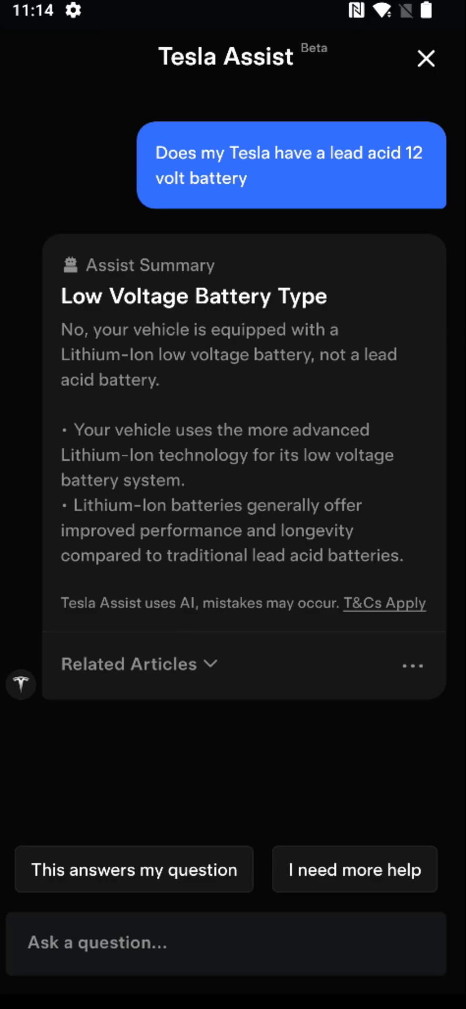
left_click(231, 942)
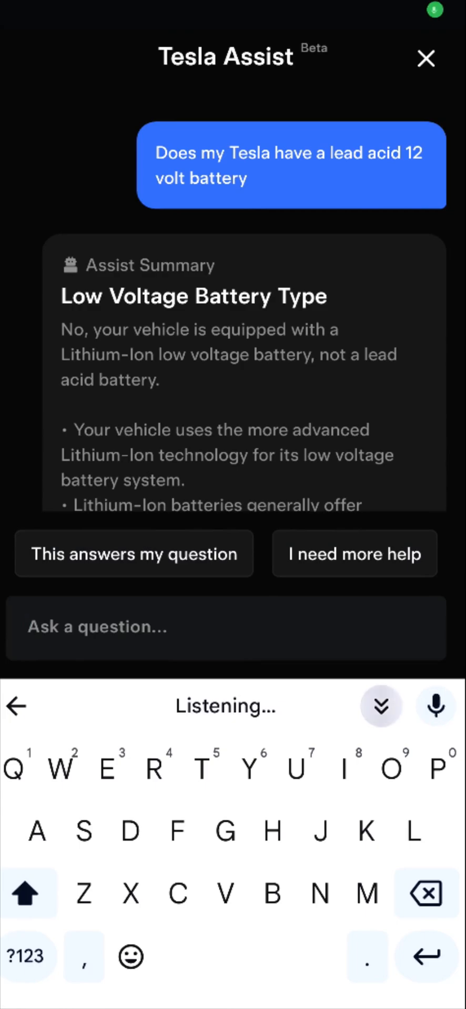
type("Does my Tesla have 5G connection")
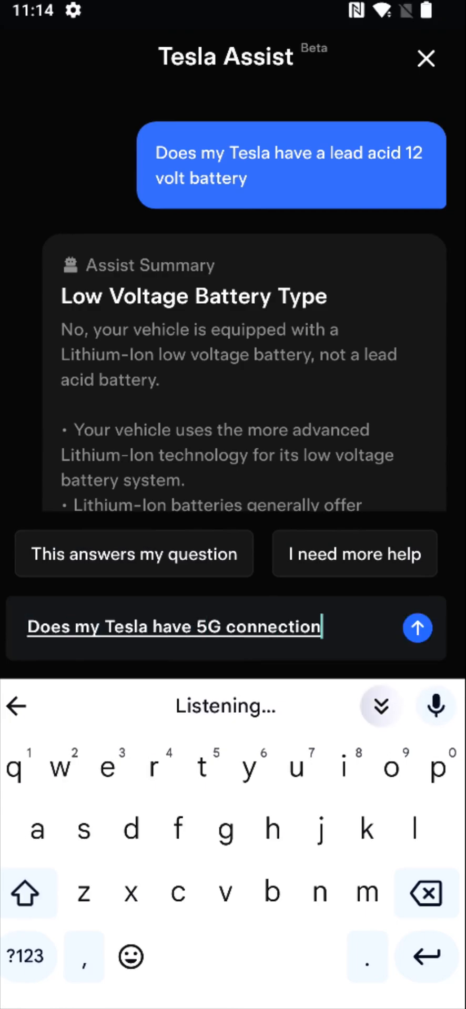
- Send the 5G connection question to Tesla Assist
left_click(416, 627)
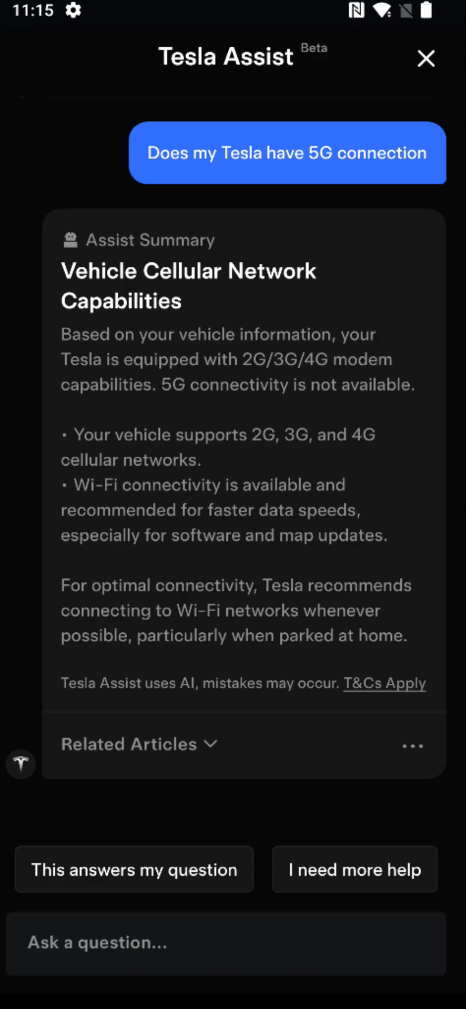
- Close the Tesla Assist chat to return to the Service page
left_click(425, 58)
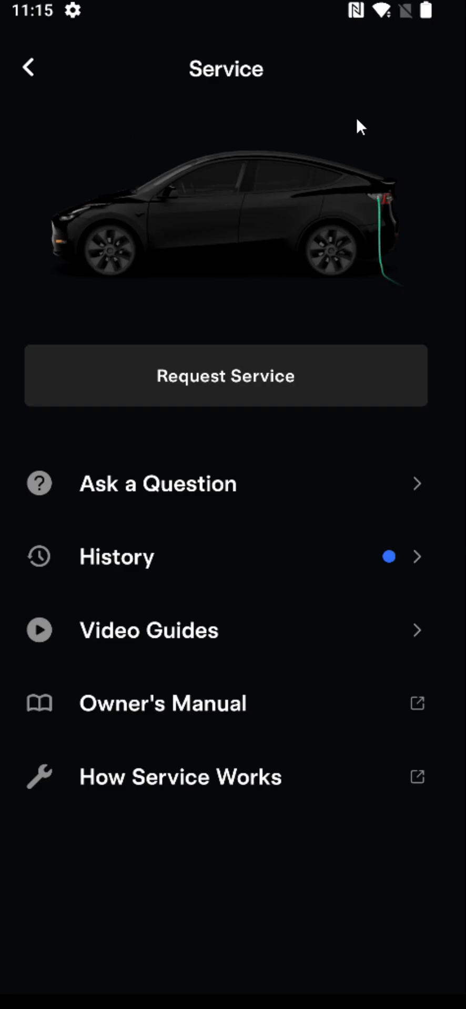
mouse_move(220, 100)
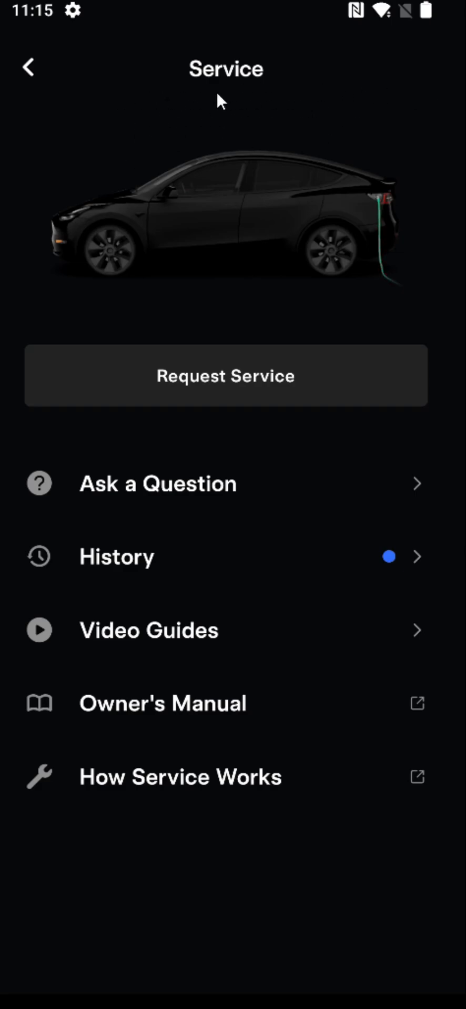
mouse_move(188, 232)
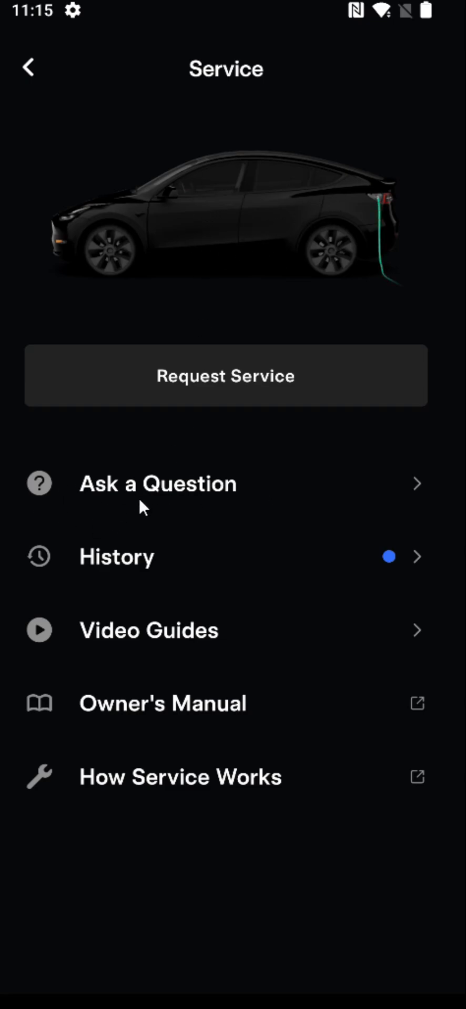
mouse_move(142, 505)
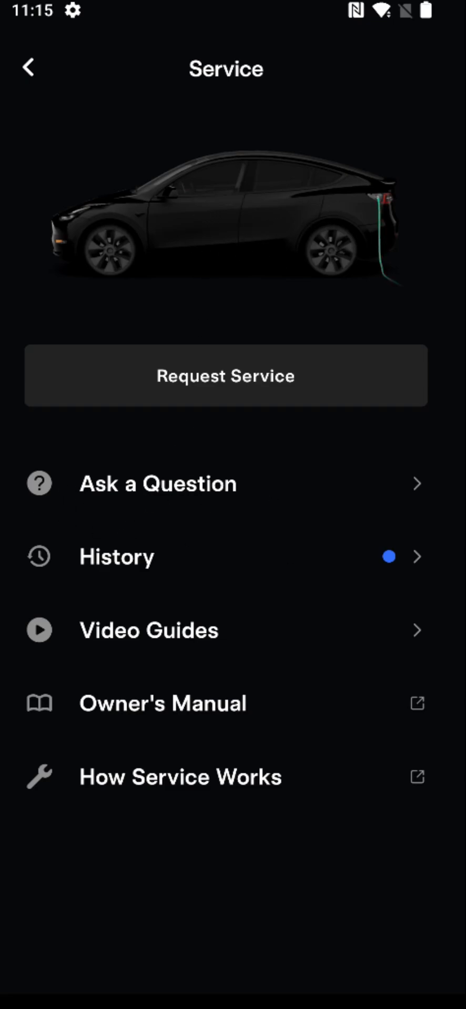